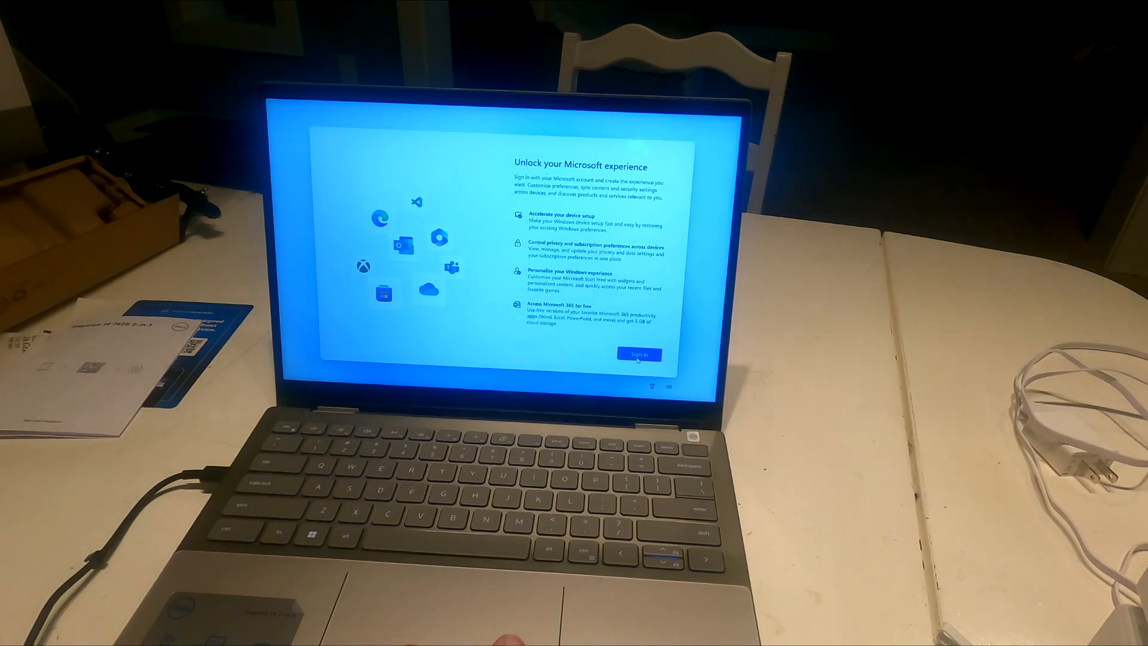
- Continue past the 'Unlock your Microsoft experience' overview with Sign in
{"action": "left_click", "coordinate": [638, 354]}
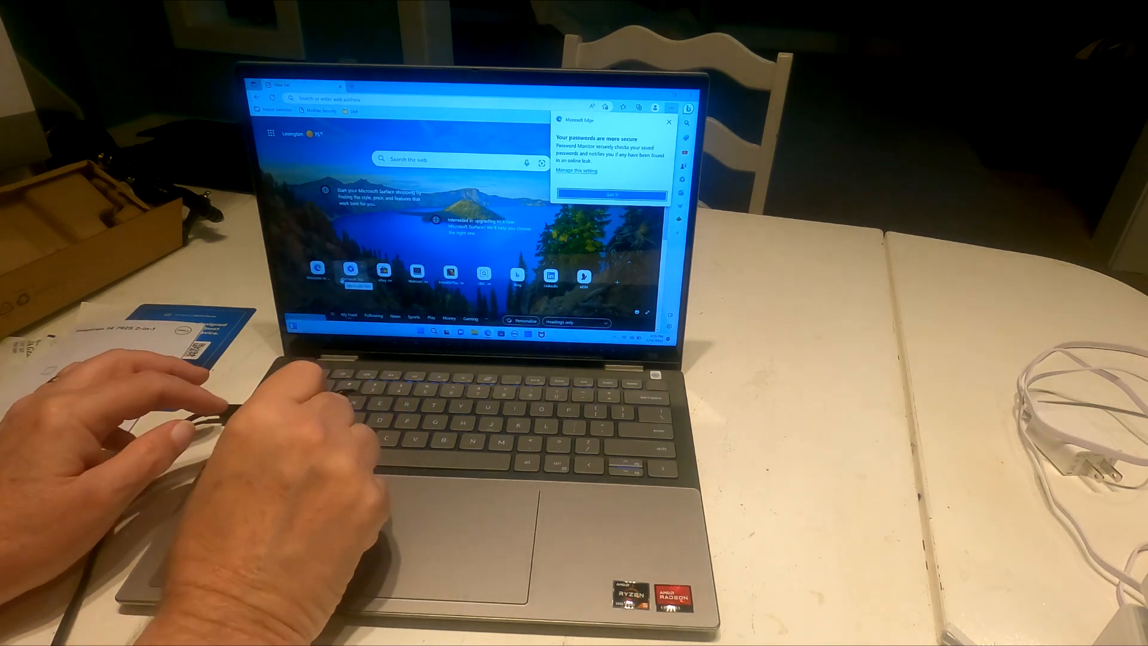
- Trigger the Sticky Keys prompt with Shift over Edge's new-tab page
{"action": "key", "text": "shift"}
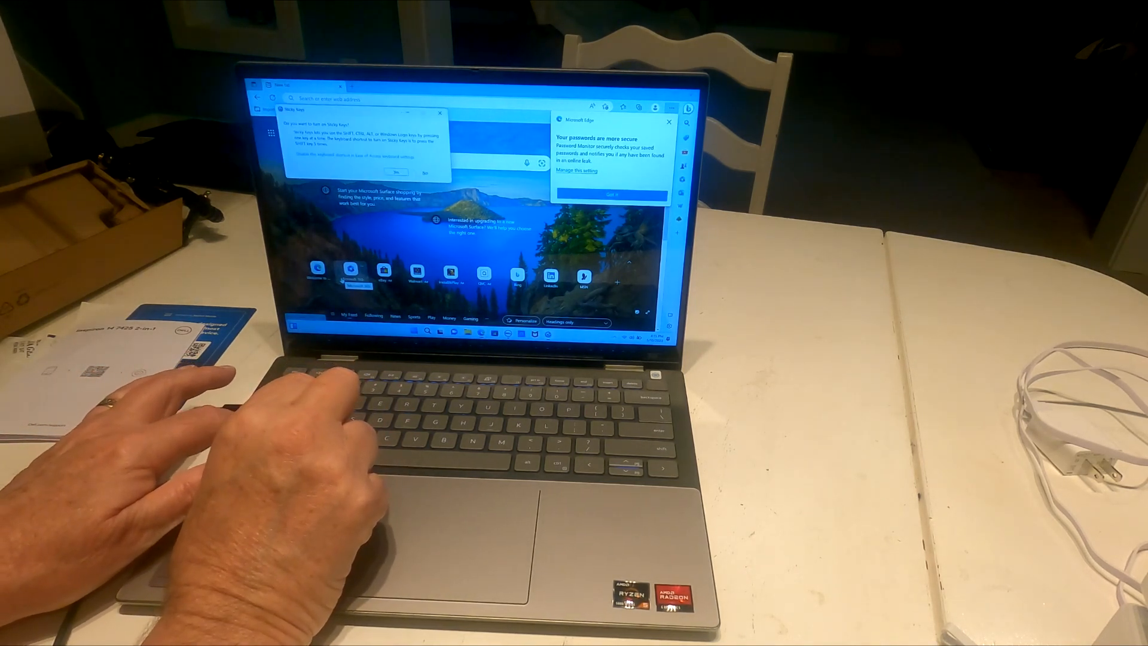